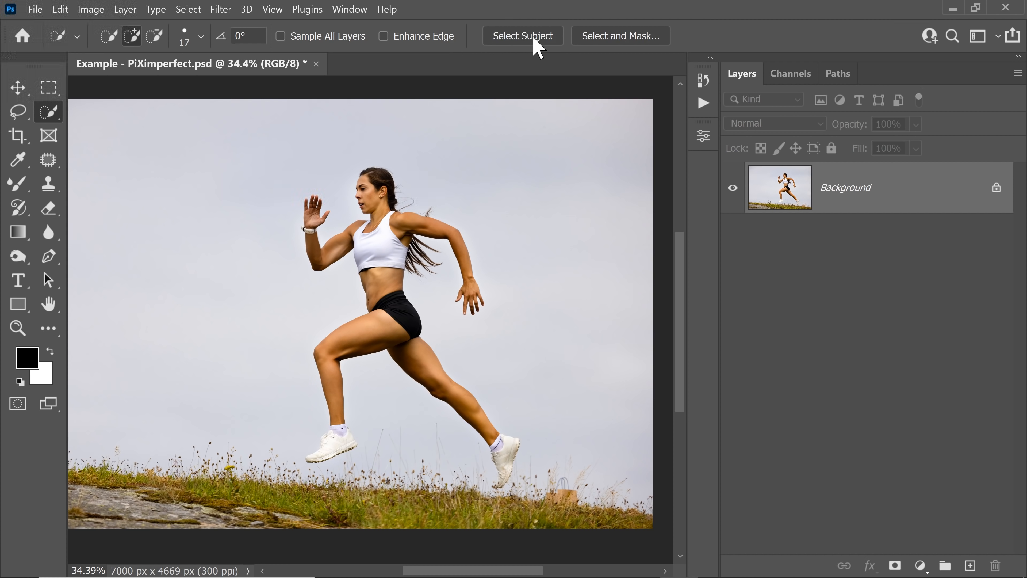
- Run Select Subject so the running woman is outlined automatically against sky and grass
{"action": "left_click", "coordinate": [523, 35]}
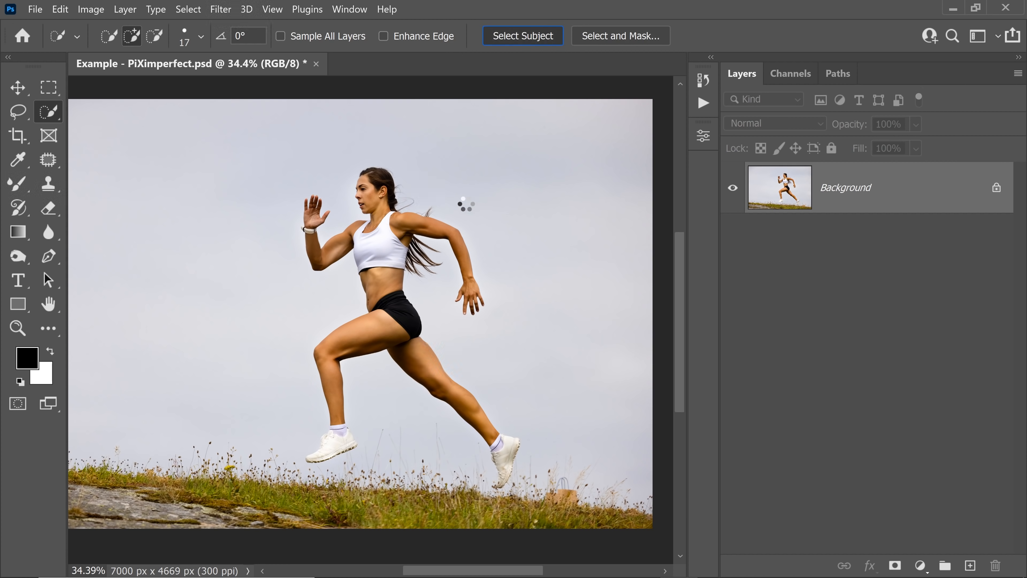
{"action": "left_click", "coordinate": [522, 36]}
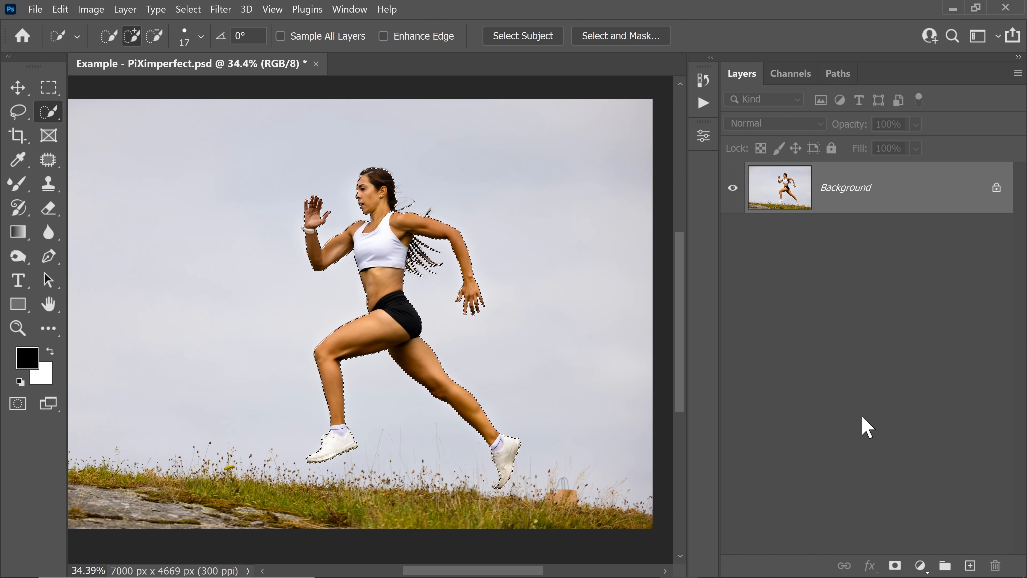
- Add a layer mask that keeps only the runner and hides the sky and grass
{"action": "left_click", "coordinate": [893, 565]}
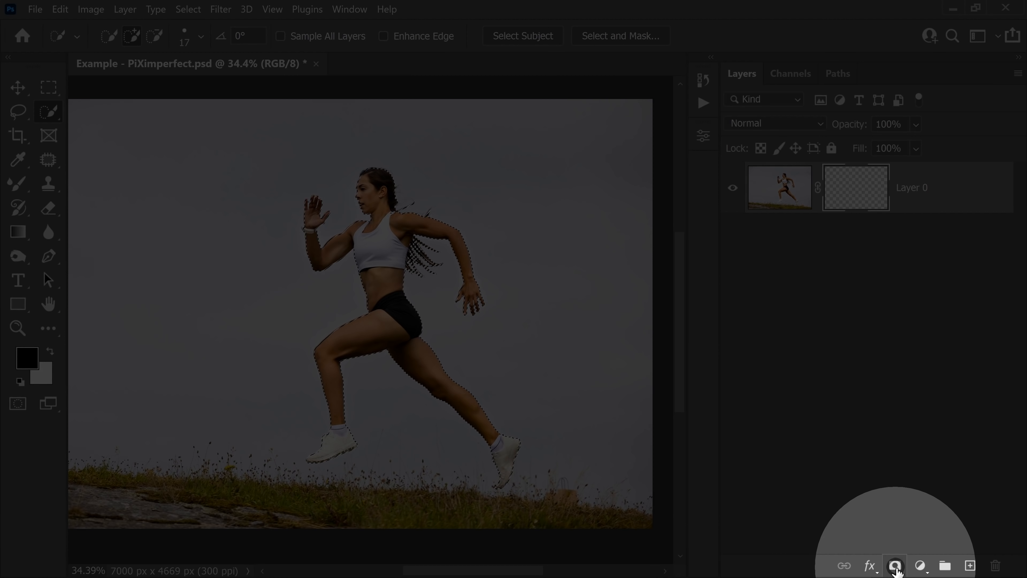
{"action": "left_click", "coordinate": [893, 565]}
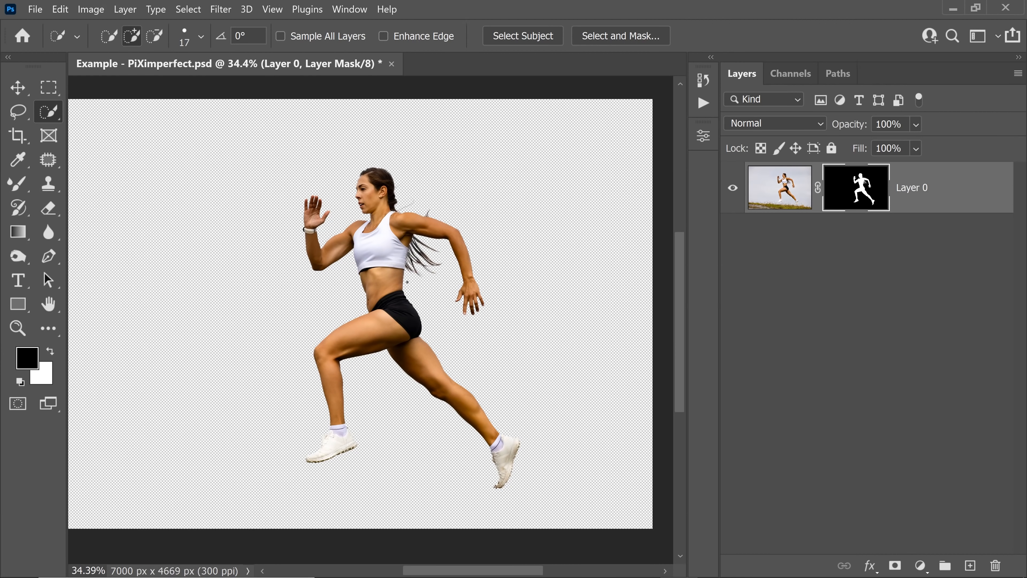
- Create a solid black Color Fill layer and restack it beneath the runner's Layer 0
{"action": "left_click", "coordinate": [920, 565]}
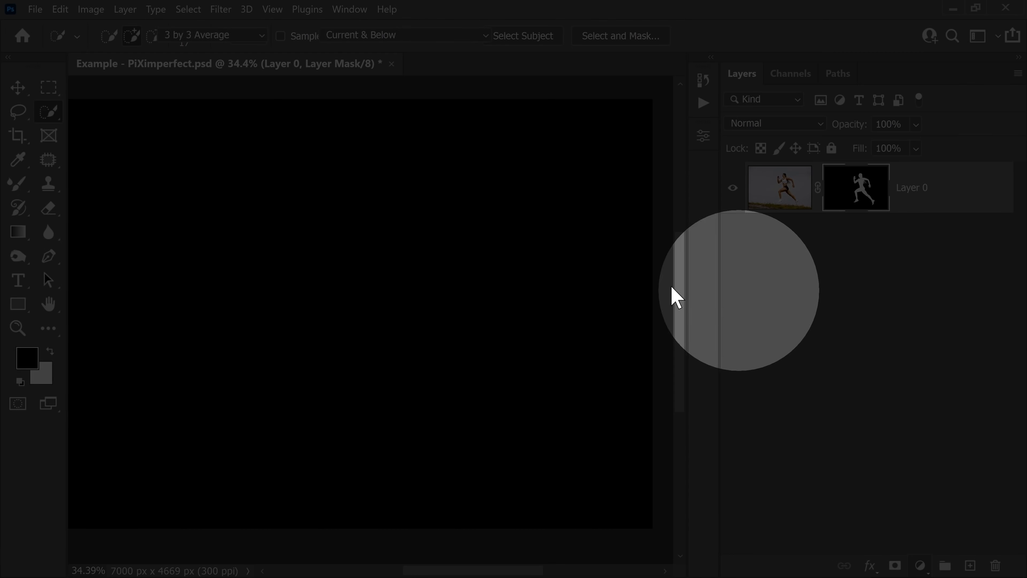
{"action": "left_click", "coordinate": [919, 565]}
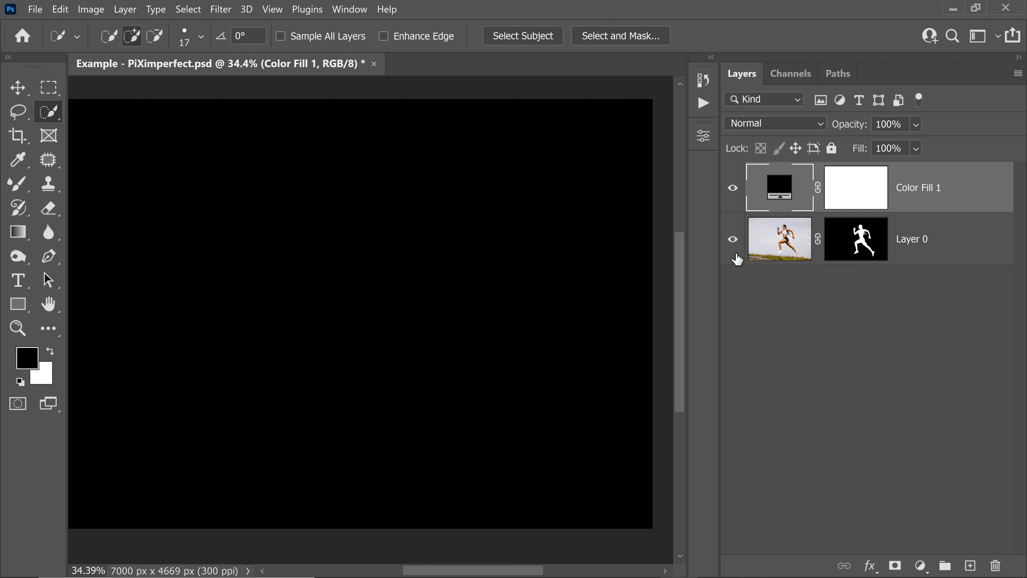
{"action": "left_click", "coordinate": [917, 187]}
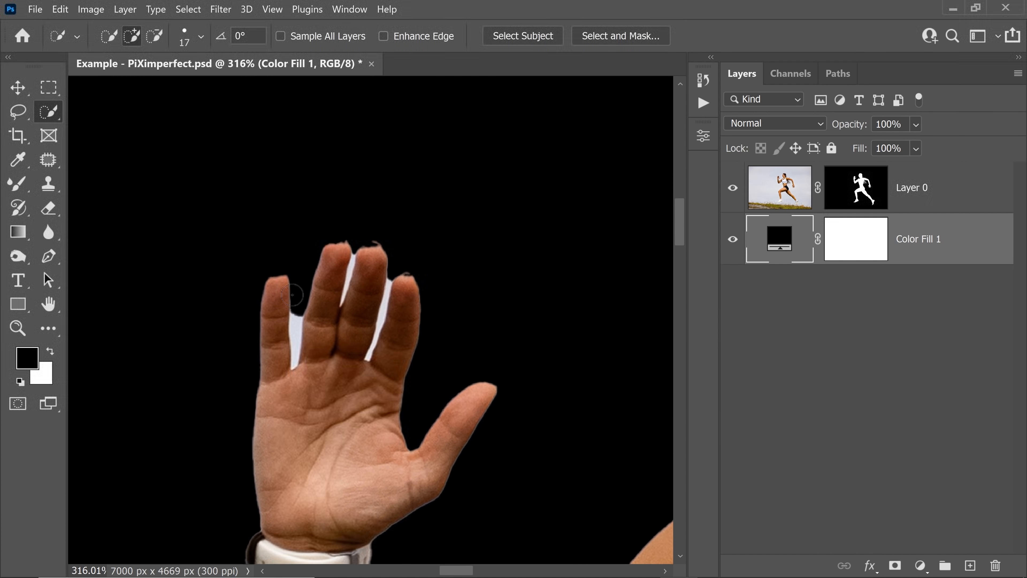
{"action": "mouse_move", "coordinate": [280, 336]}
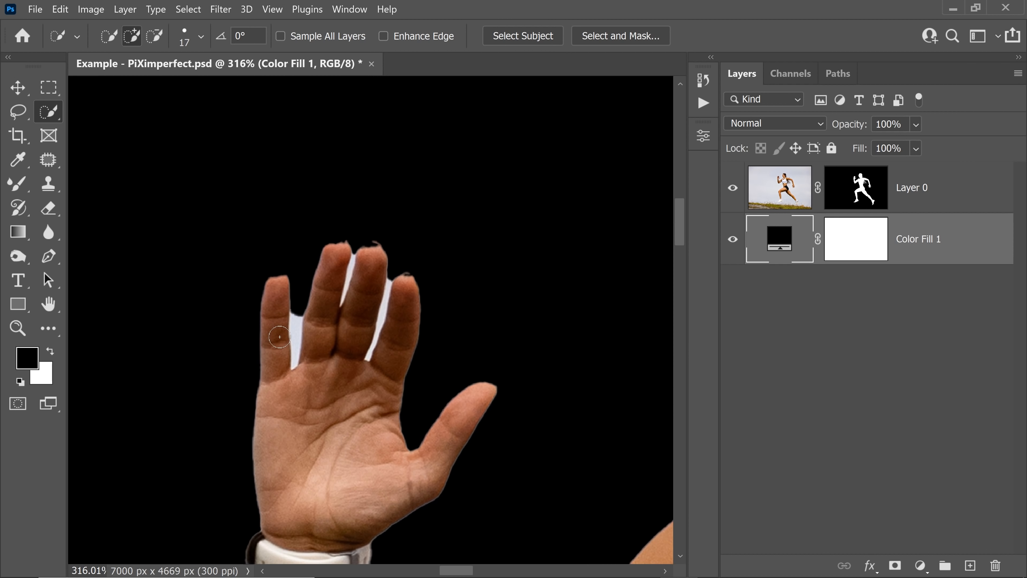
{"action": "mouse_move", "coordinate": [282, 342]}
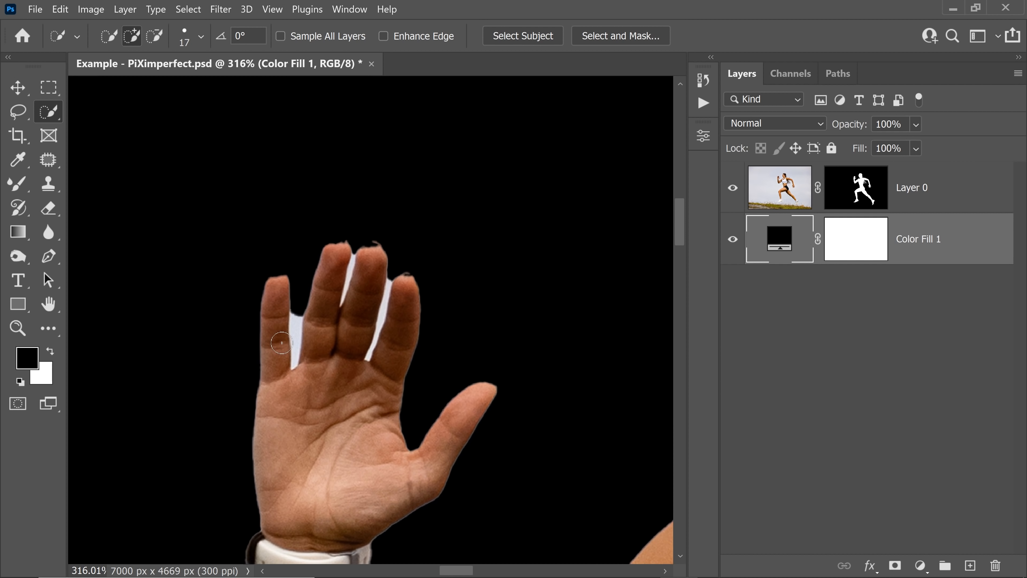
{"action": "mouse_move", "coordinate": [485, 442]}
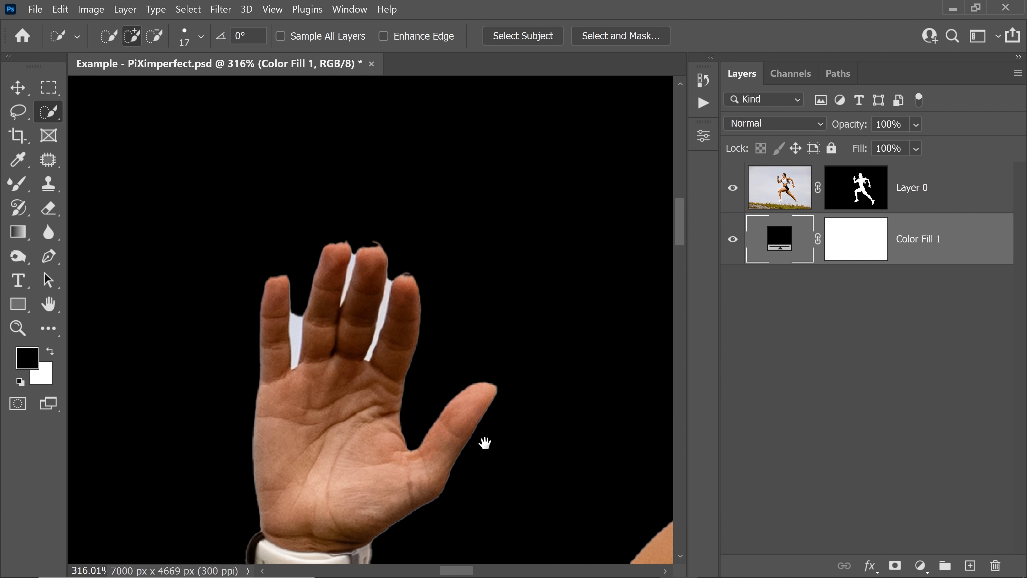
{"action": "left_click_drag", "start_coordinate": [485, 443], "coordinate": [480, 402]}
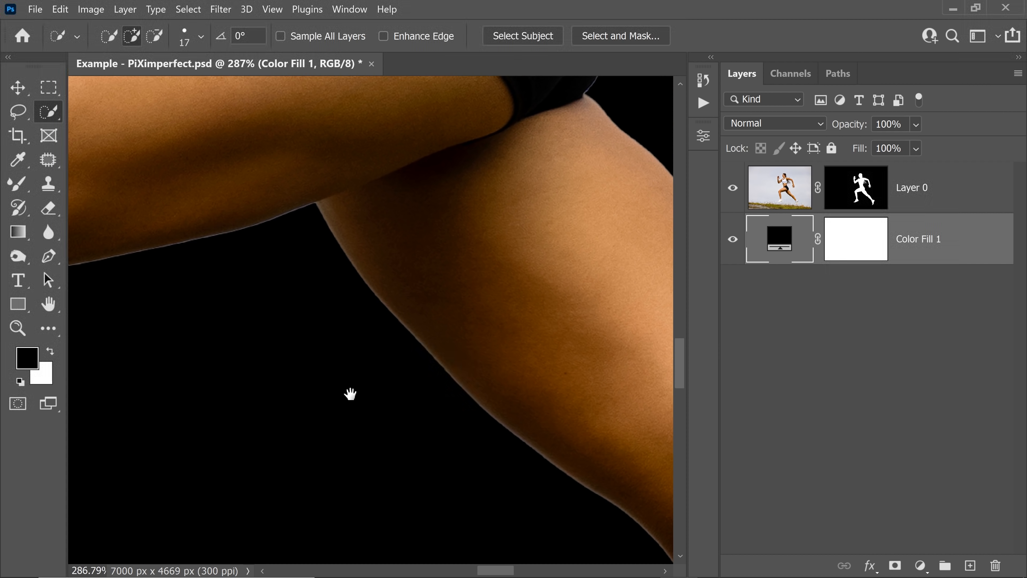
{"action": "scroll", "scroll_direction": "down", "scroll_amount": 3}
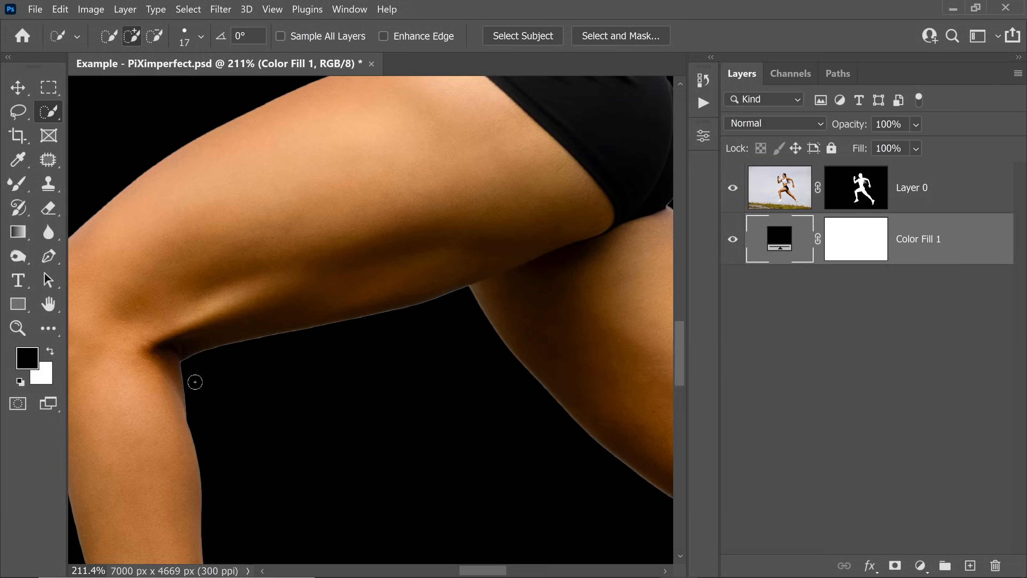
{"action": "mouse_move", "coordinate": [216, 257]}
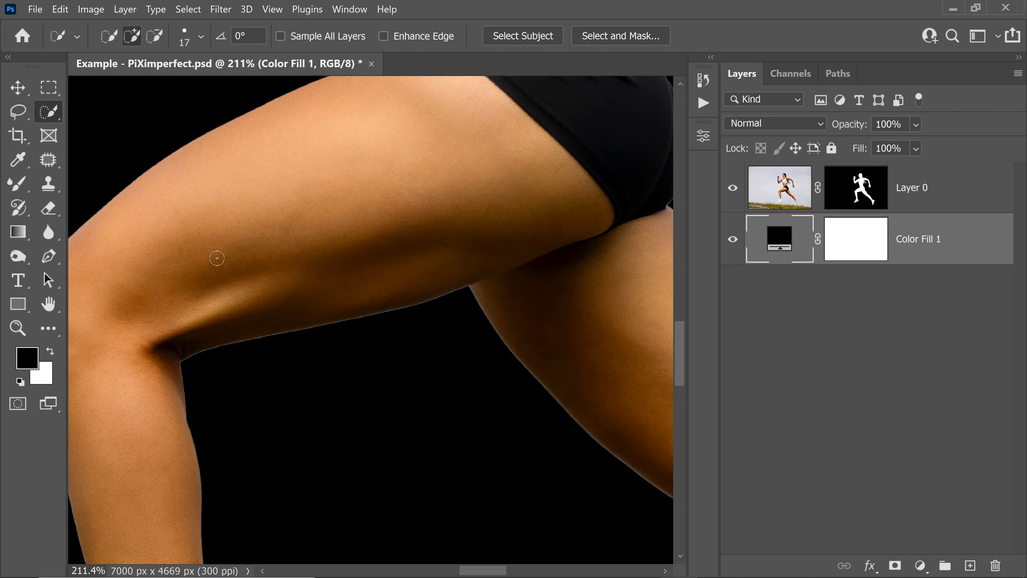
- Make the Layer 0 mask thumbnail the active editing target
{"action": "left_click", "coordinate": [854, 186]}
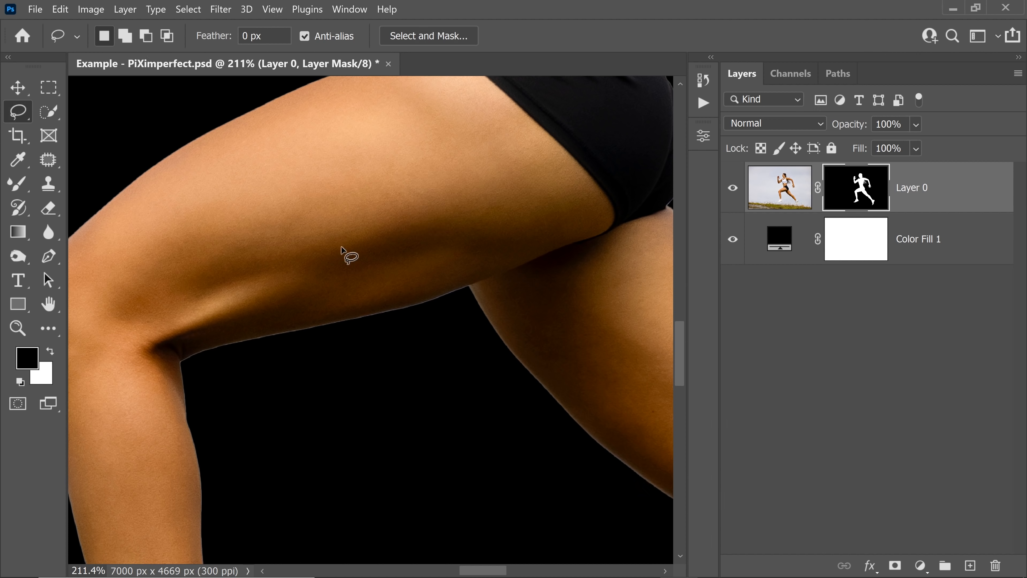
{"action": "mouse_move", "coordinate": [391, 275]}
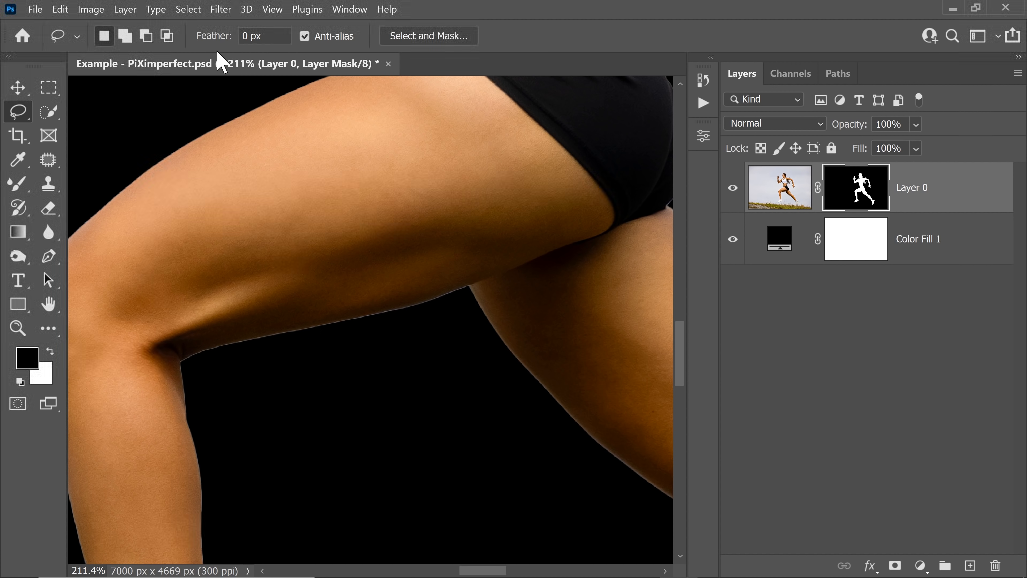
{"action": "mouse_move", "coordinate": [704, 352]}
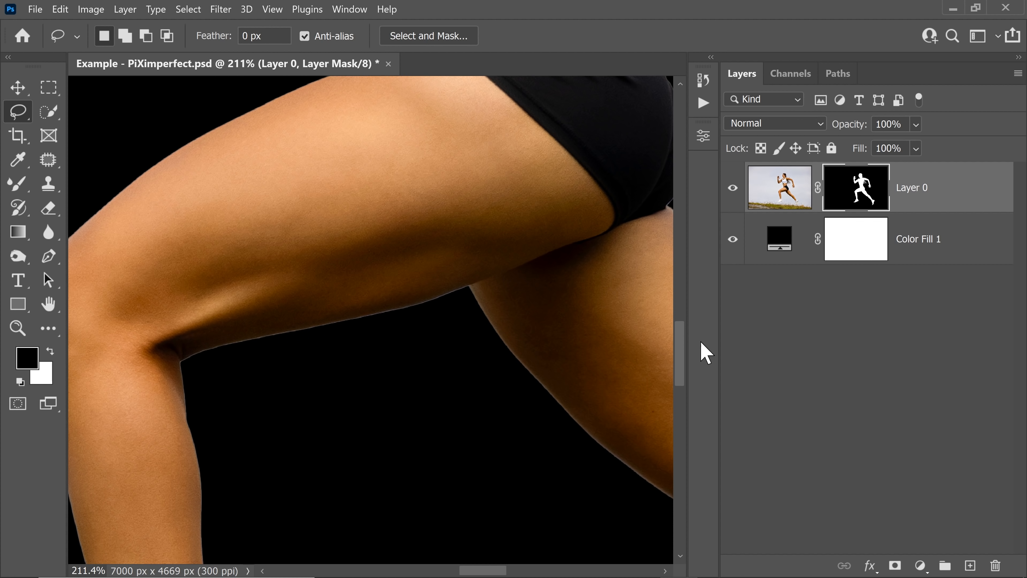
- Draw a freehand lasso between the legs and set its Feather to 15 px
{"action": "left_click", "coordinate": [969, 565]}
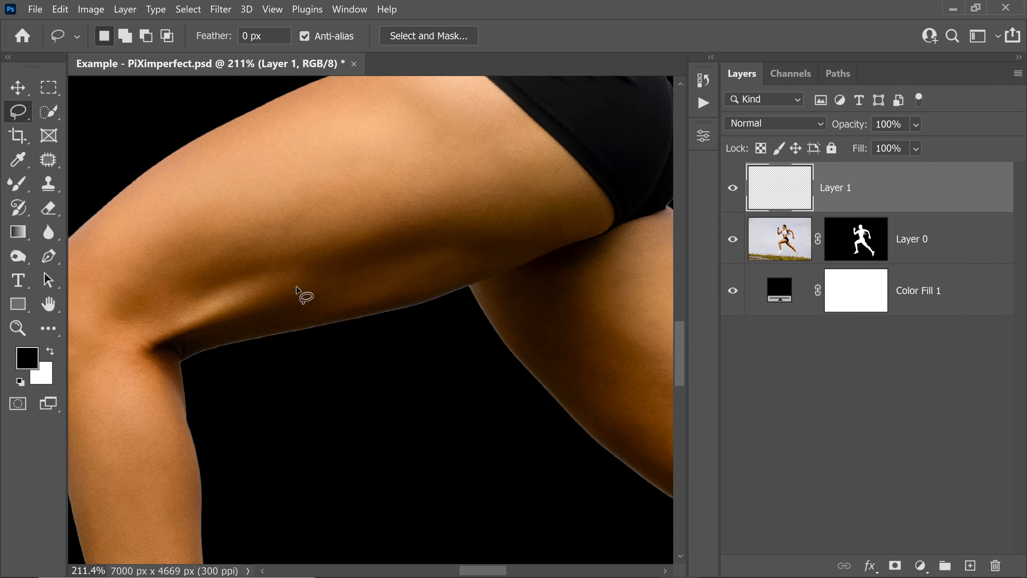
{"action": "left_click_drag", "start_coordinate": [301, 294], "coordinate": [197, 330]}
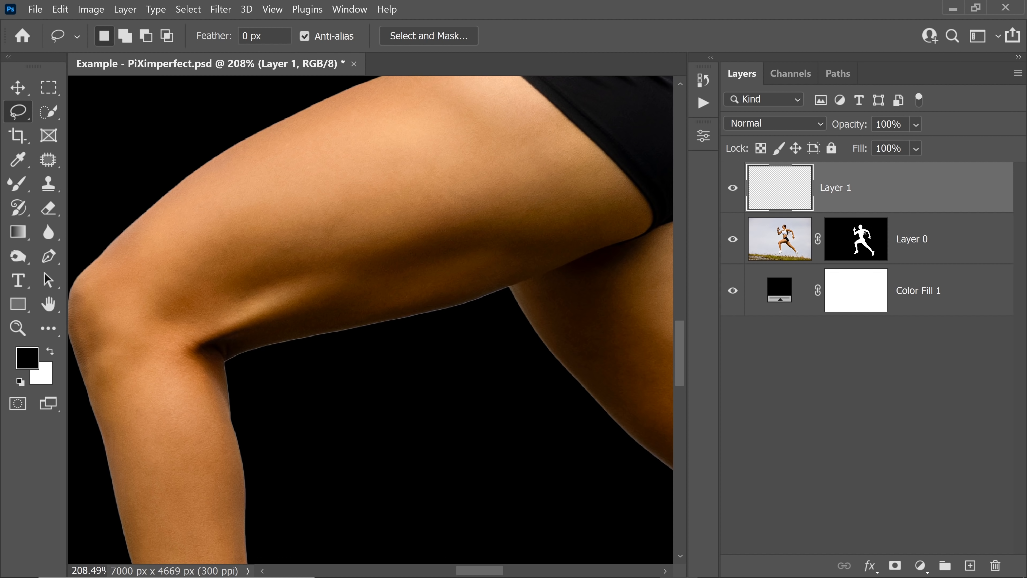
{"action": "type", "text": "15"}
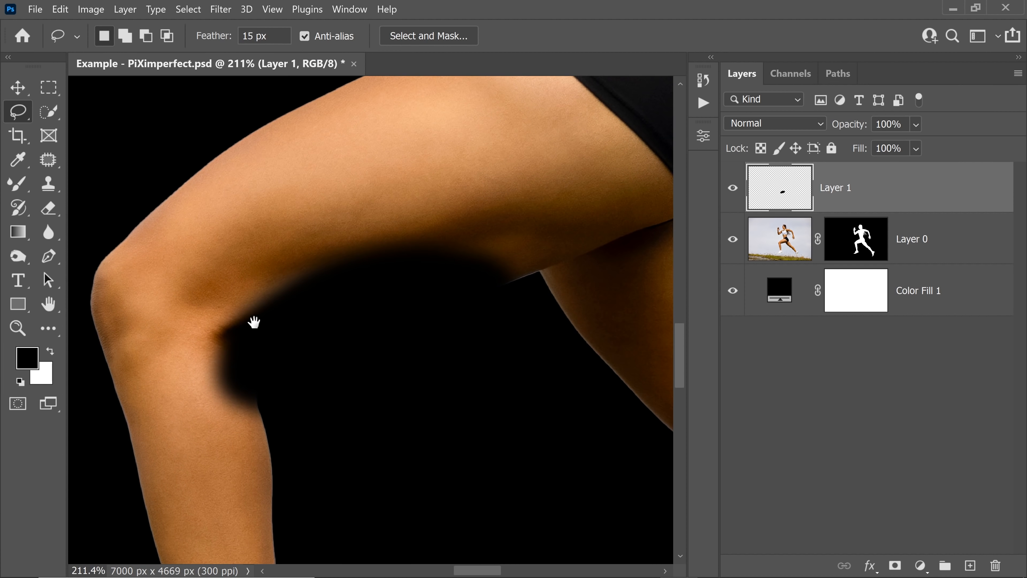
{"action": "mouse_move", "coordinate": [997, 538]}
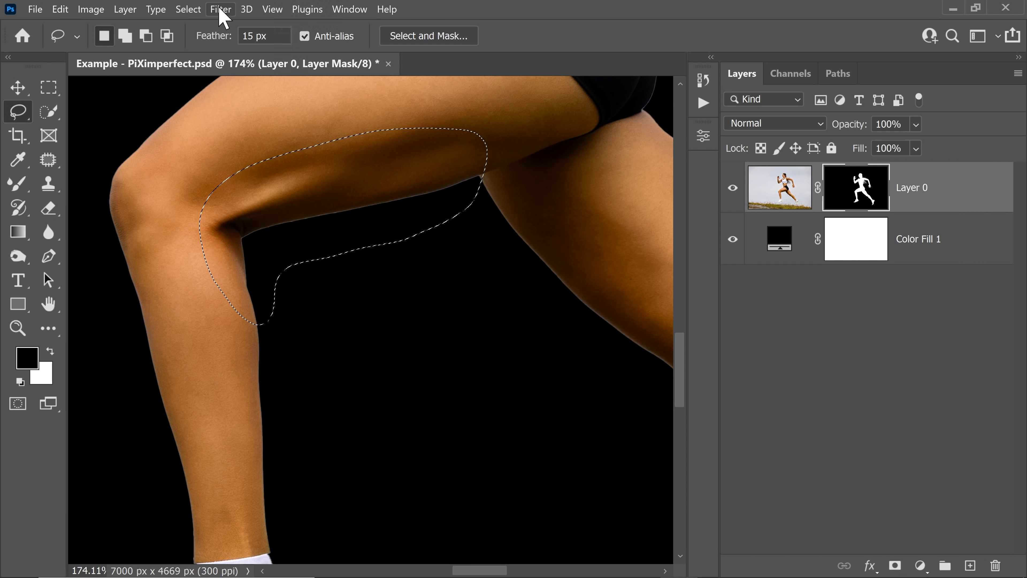
- Bring up Filter > Other > Minimum for the feathered inner-thigh selection on the mask
{"action": "left_click", "coordinate": [220, 9]}
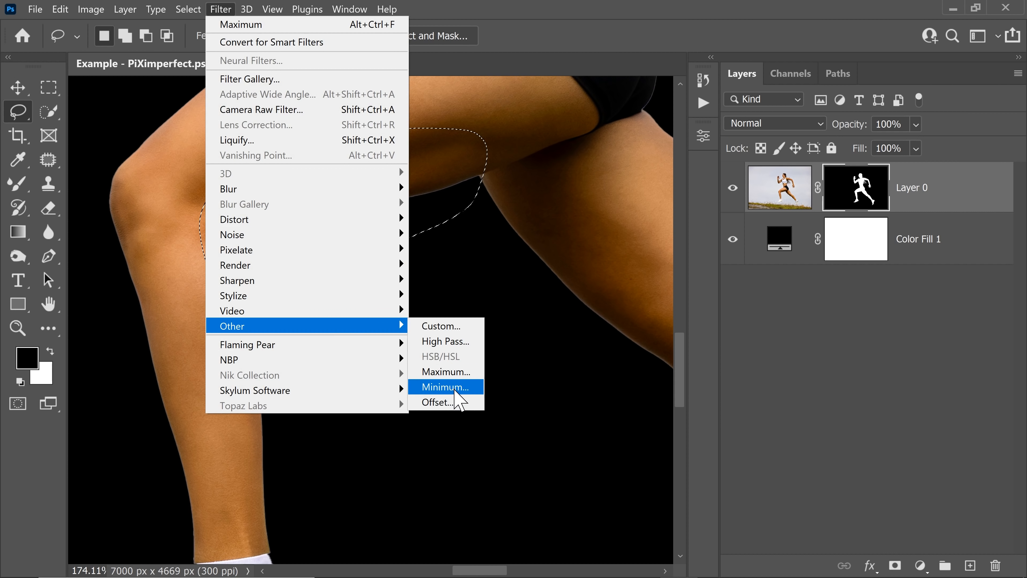
{"action": "left_click", "coordinate": [445, 387]}
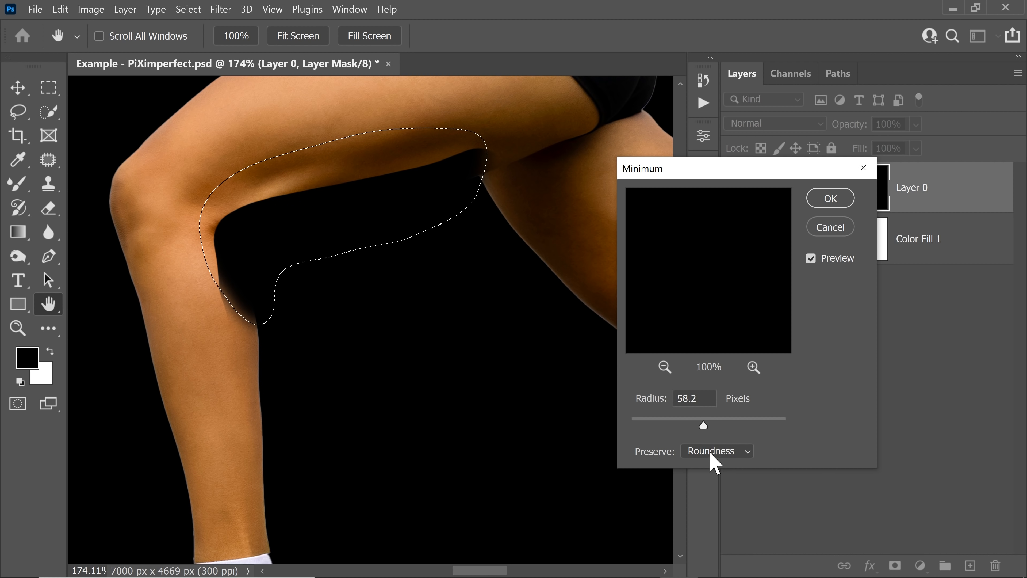
- Set Minimum to Preserve Roundness with a radius of about 0.6 px to shrink the thigh edge
{"action": "left_click", "coordinate": [716, 451]}
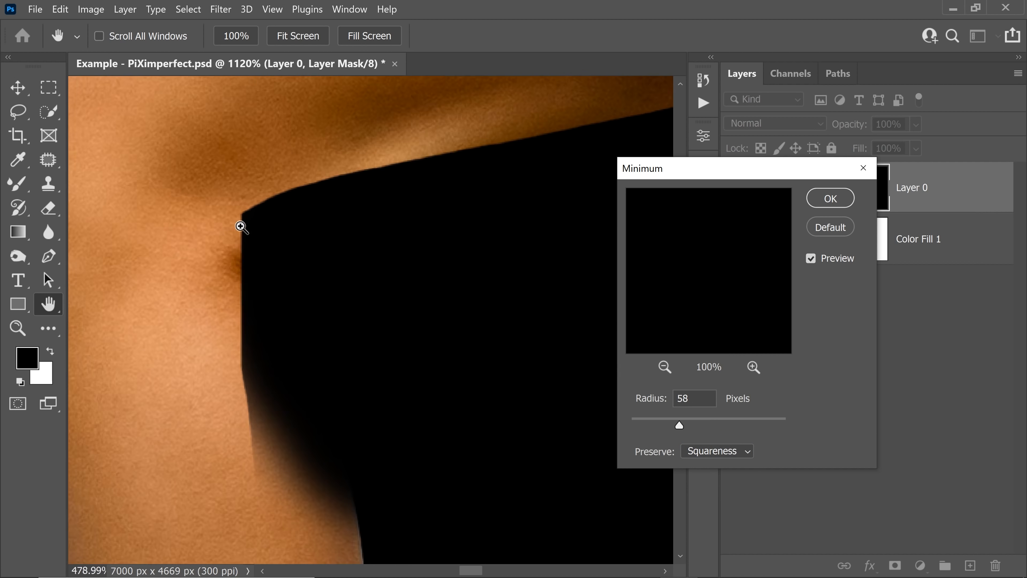
{"action": "left_click", "coordinate": [715, 450]}
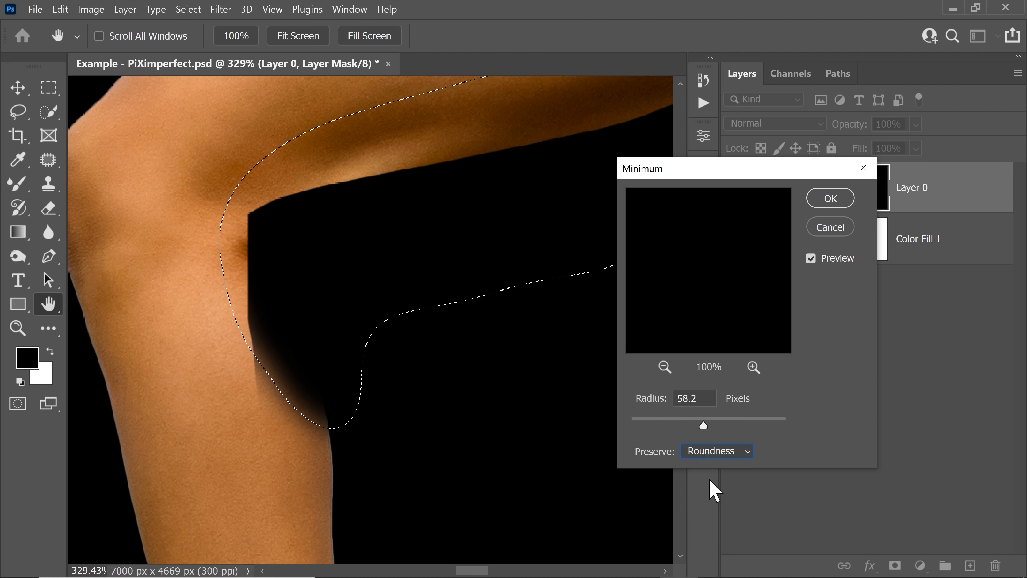
{"action": "left_click_drag", "start_coordinate": [722, 425], "coordinate": [700, 425]}
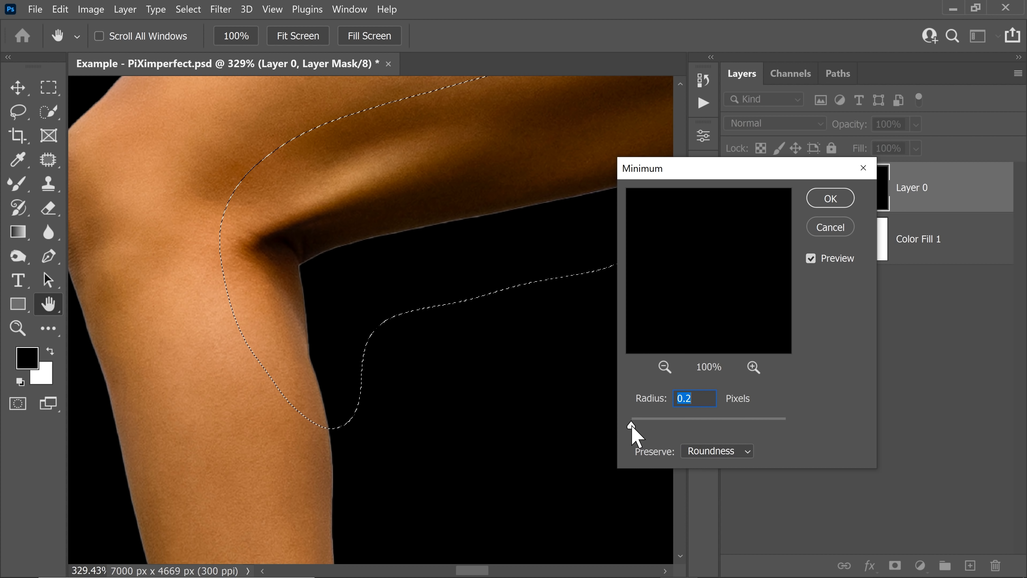
{"action": "left_click_drag", "start_coordinate": [631, 427], "coordinate": [636, 427]}
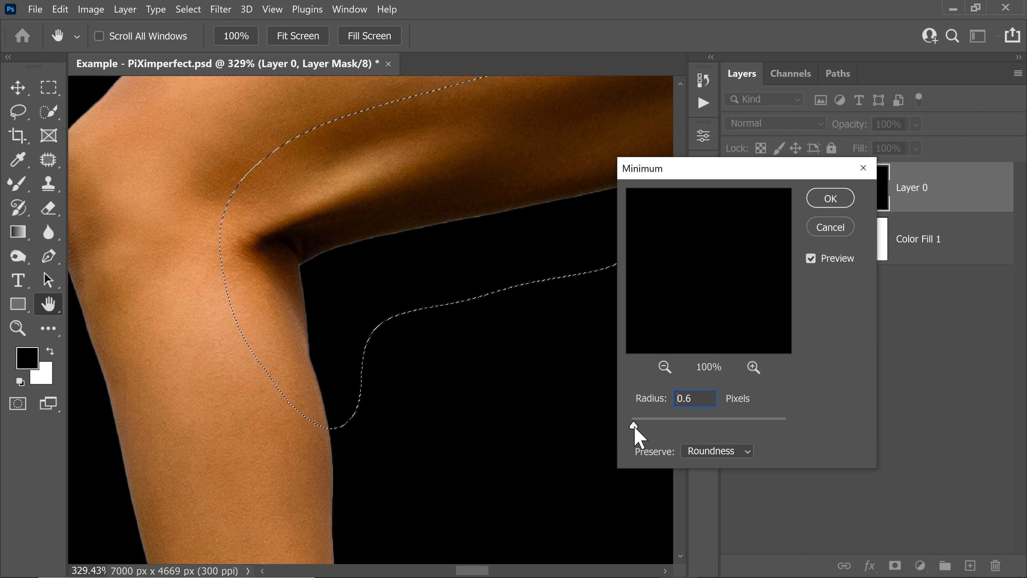
{"action": "left_click_drag", "start_coordinate": [631, 425], "coordinate": [645, 425]}
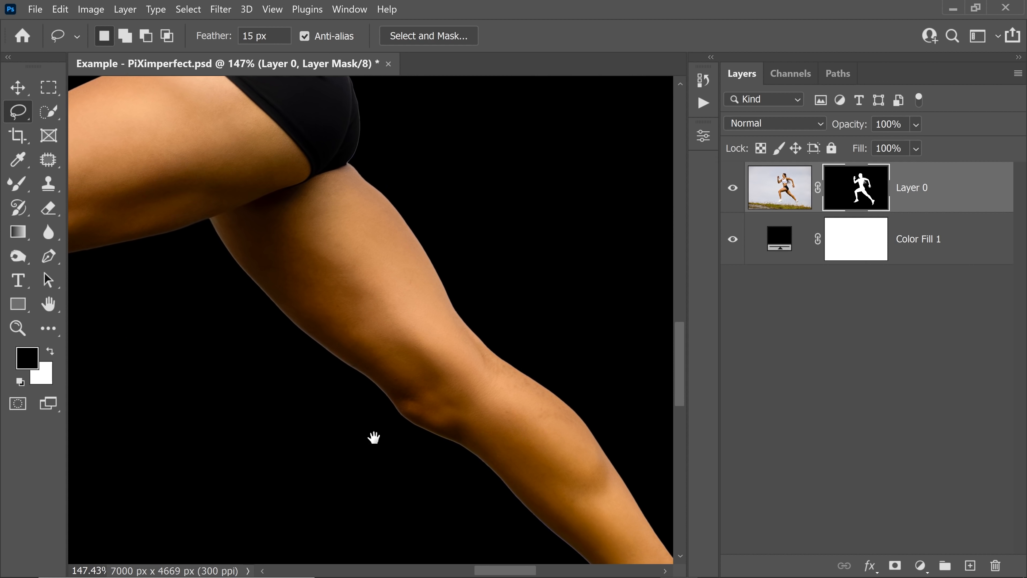
- Trace a feathered selection along the shin's front edge and reapply Minimum from the Filter menu
{"action": "left_click_drag", "start_coordinate": [373, 437], "coordinate": [444, 428]}
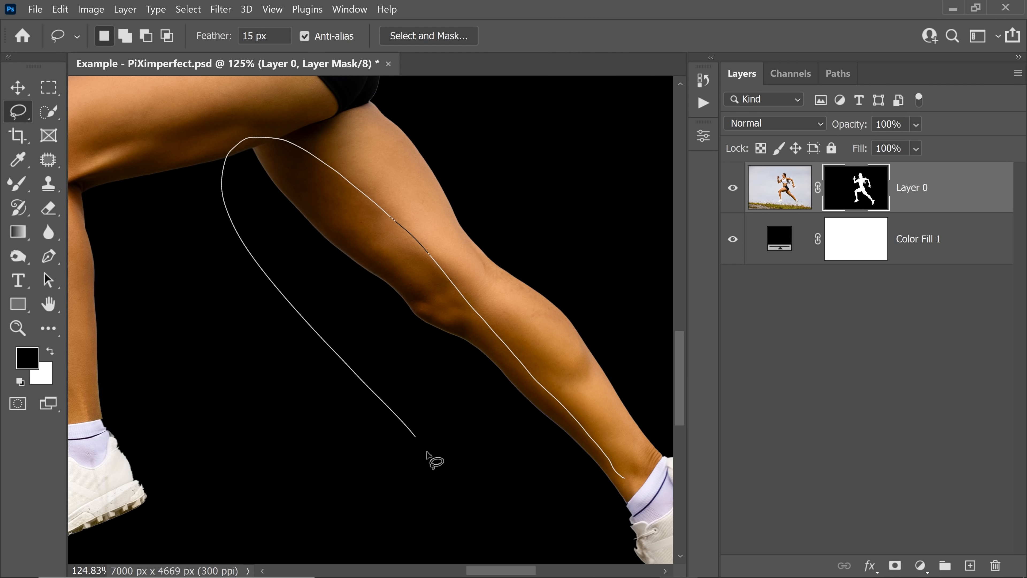
{"action": "left_click", "coordinate": [220, 9]}
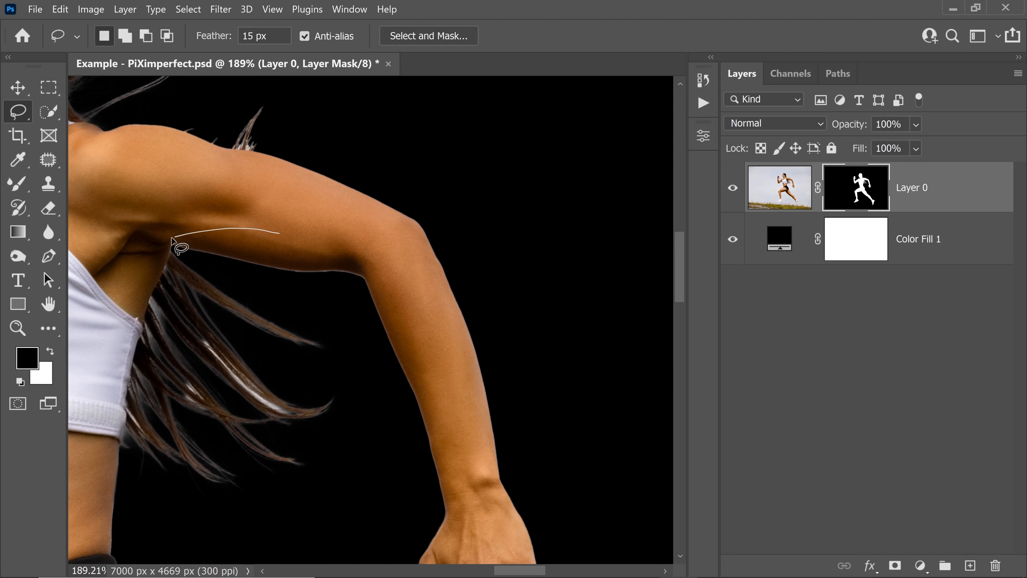
- Trace a feathered selection along the arm's underside and reopen the Filter menu for Minimum
{"action": "left_click_drag", "start_coordinate": [182, 245], "coordinate": [456, 510]}
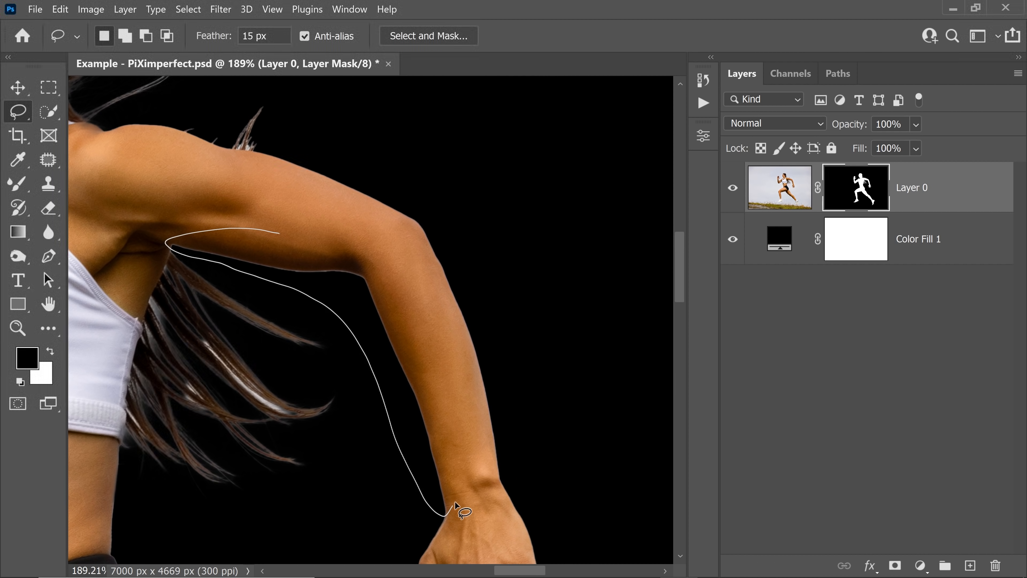
{"action": "left_click", "coordinate": [220, 9]}
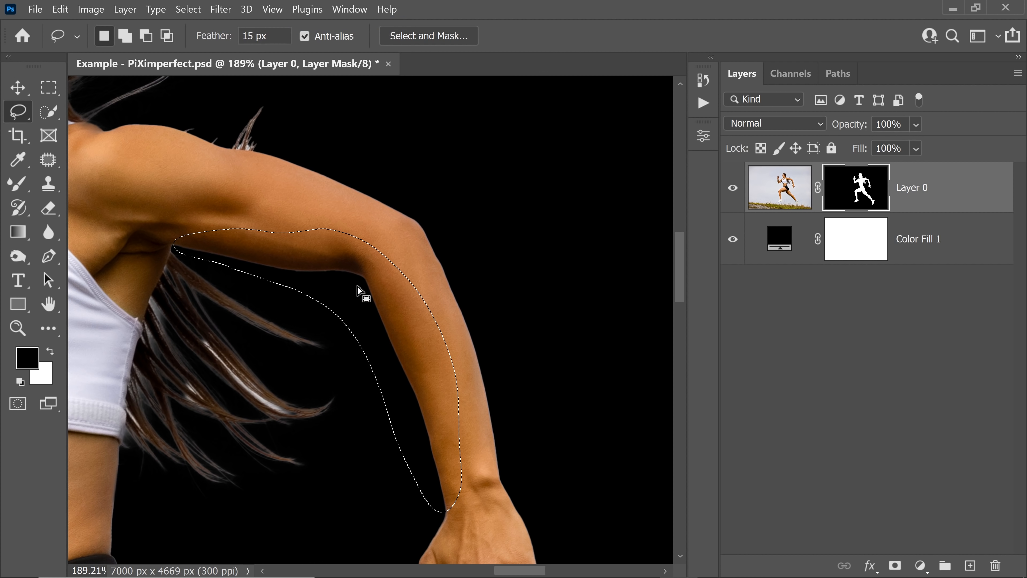
{"action": "left_click", "coordinate": [219, 9]}
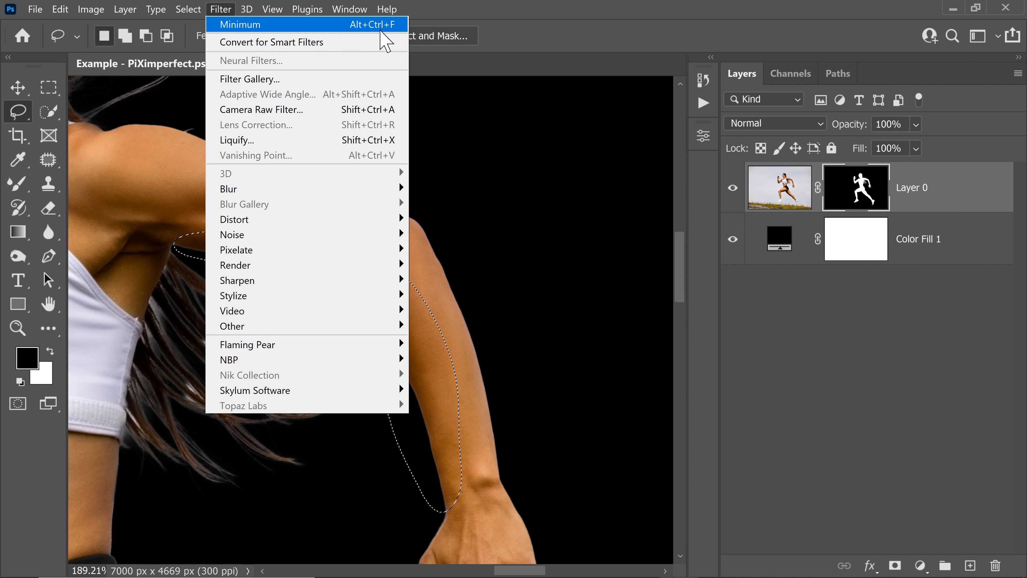